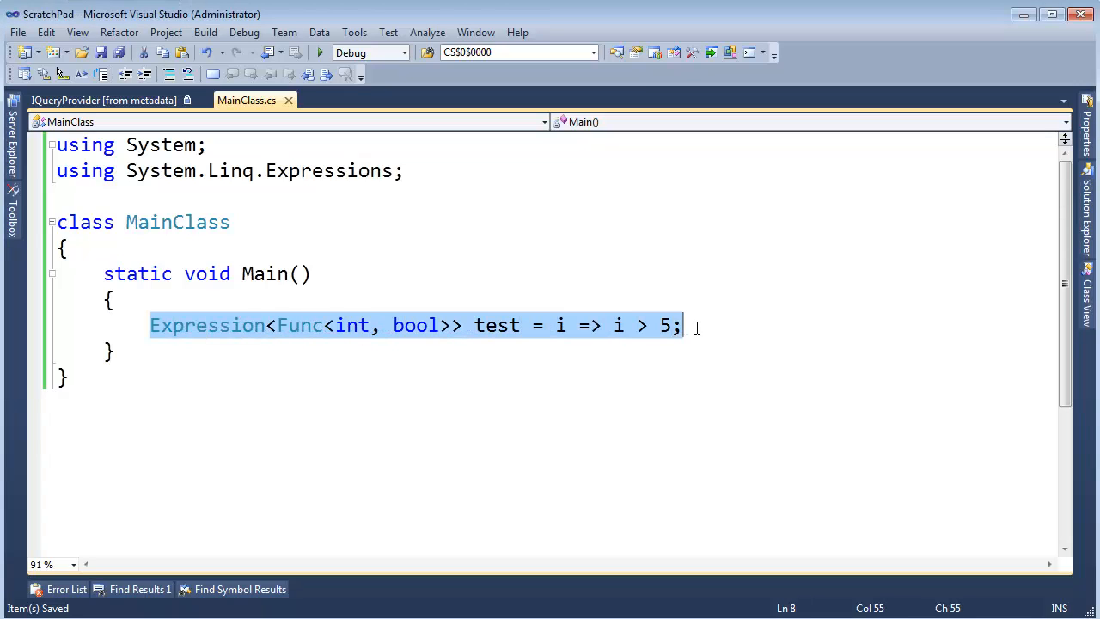
# - Highlight the Expression<Func<int, bool>> type and the i => i > 5 lambda of the test declaration
pyautogui.click(547, 358)
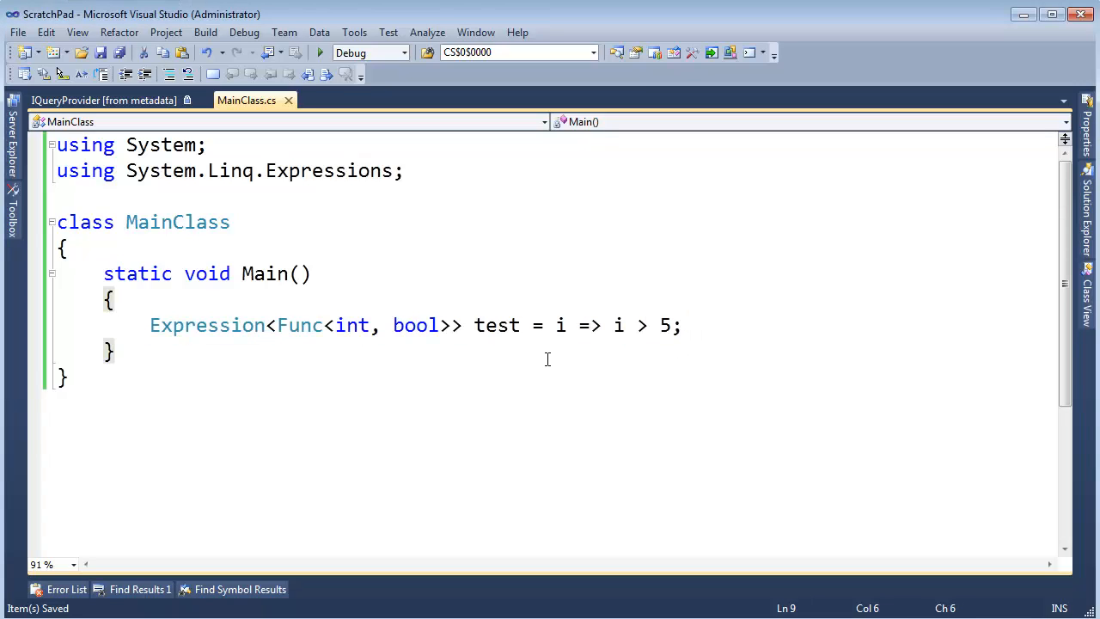
pyautogui.doubleClick(560, 325)
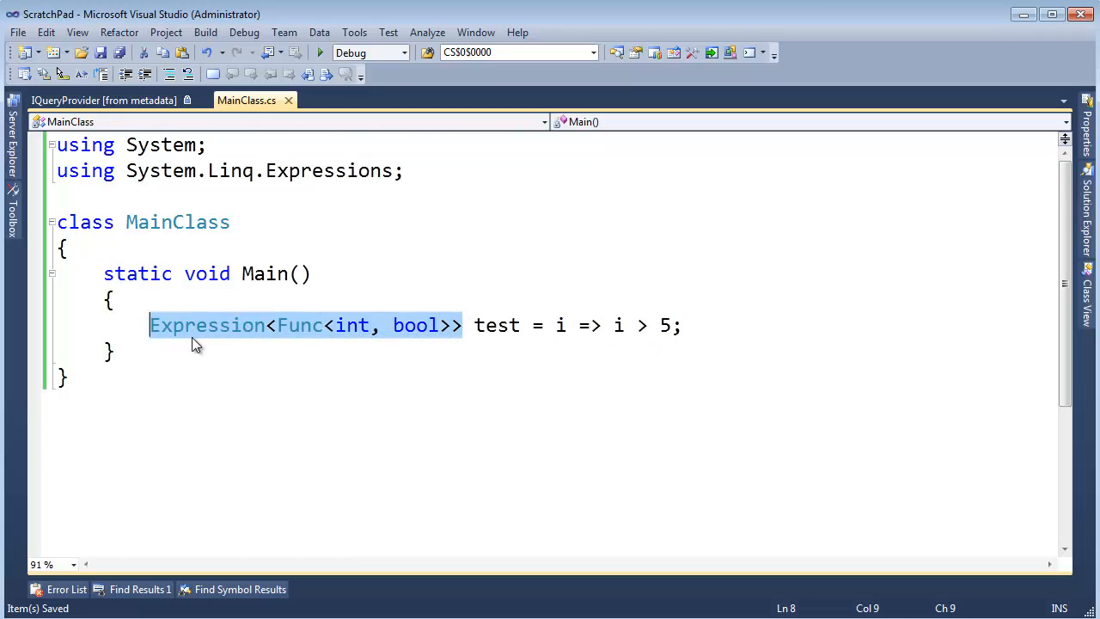
pyautogui.click(267, 325)
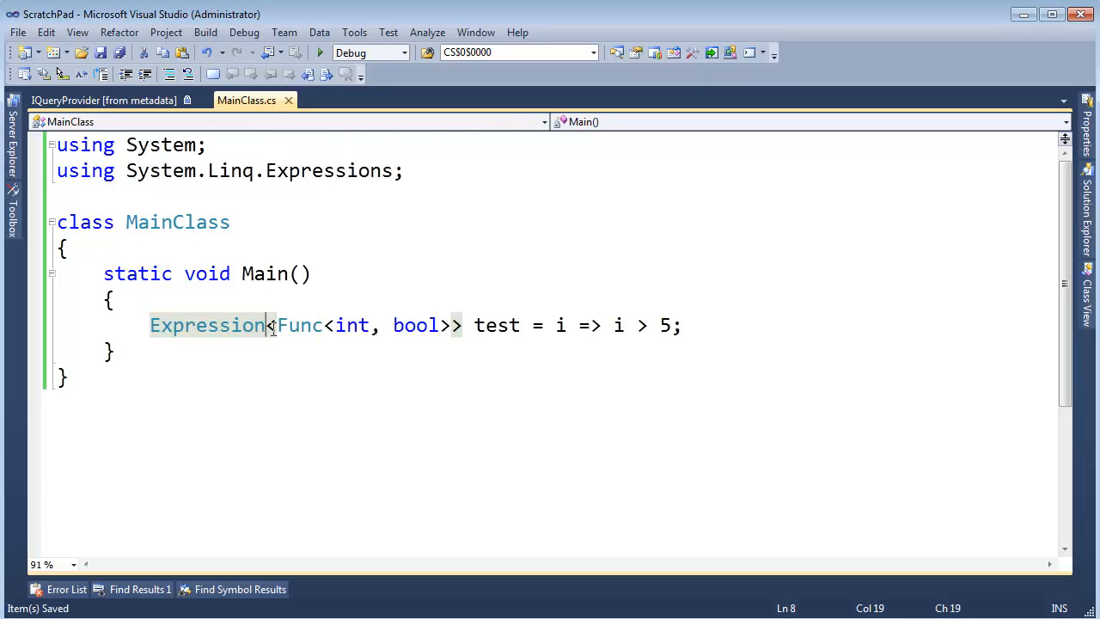
pyautogui.doubleClick(207, 325)
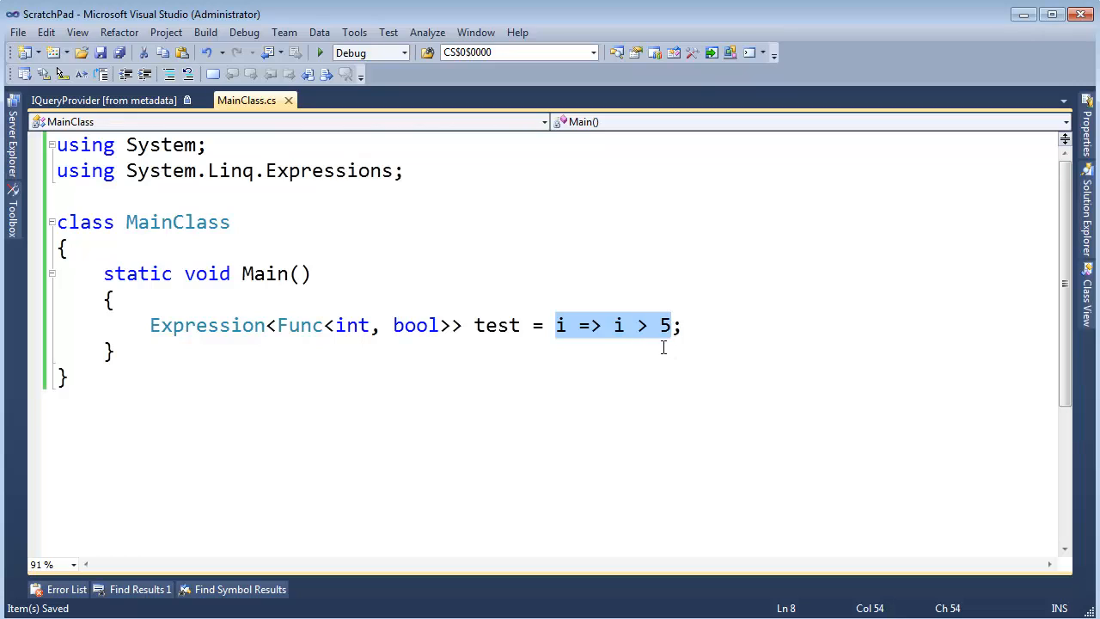
pyautogui.moveTo(582, 341)
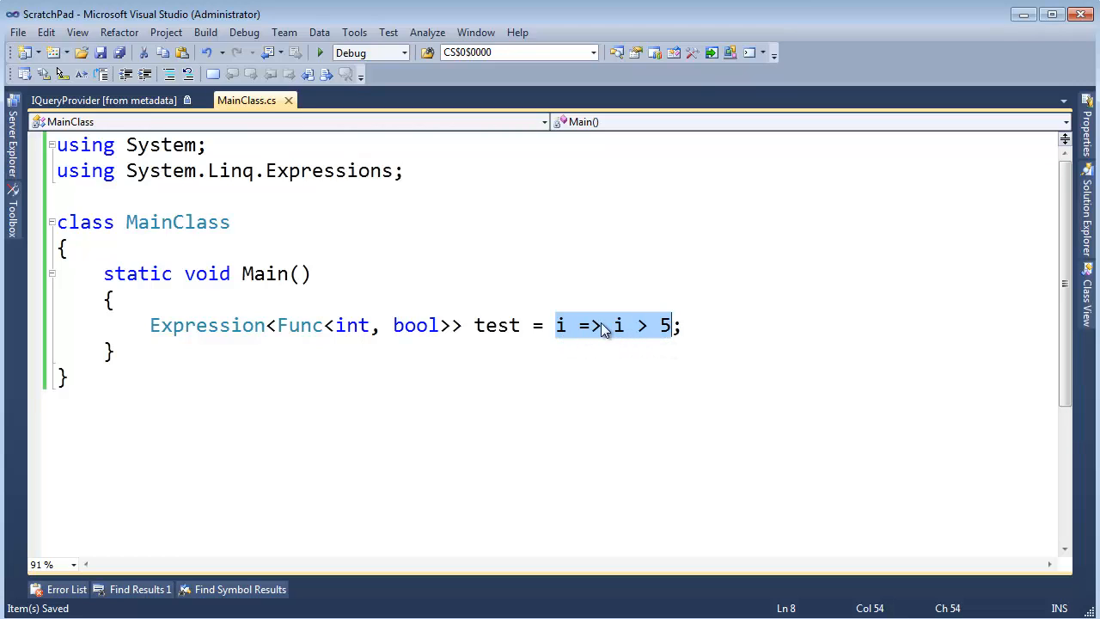
pyautogui.moveTo(580, 328)
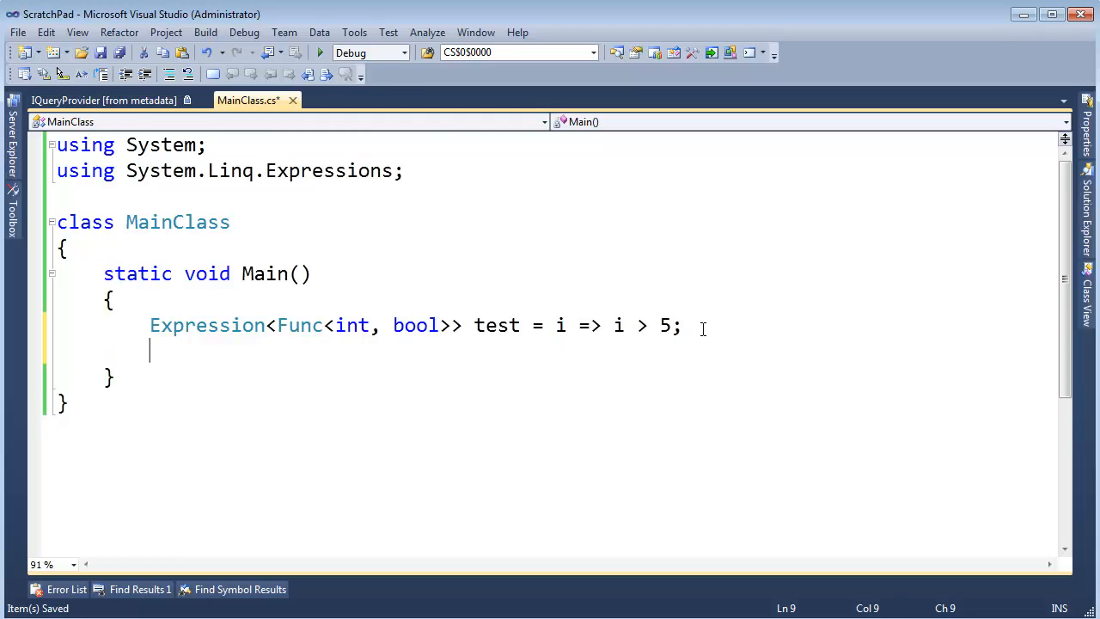
# - Type Expression, go to its definition, and scroll through its static factory methods
pyautogui.write('Expression')
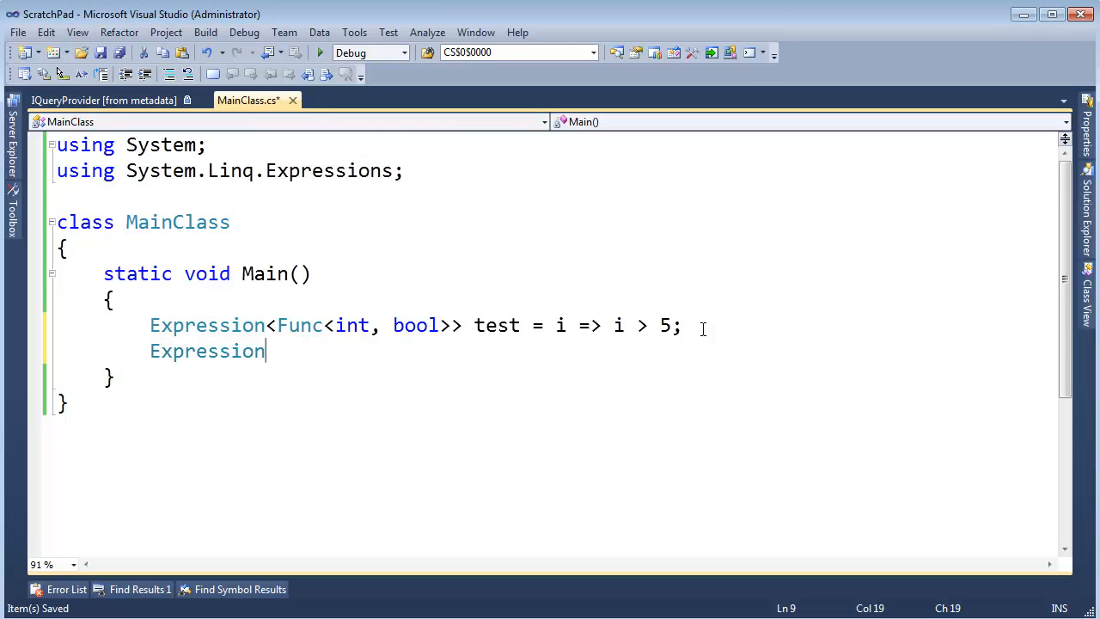
pyautogui.doubleClick(206, 350)
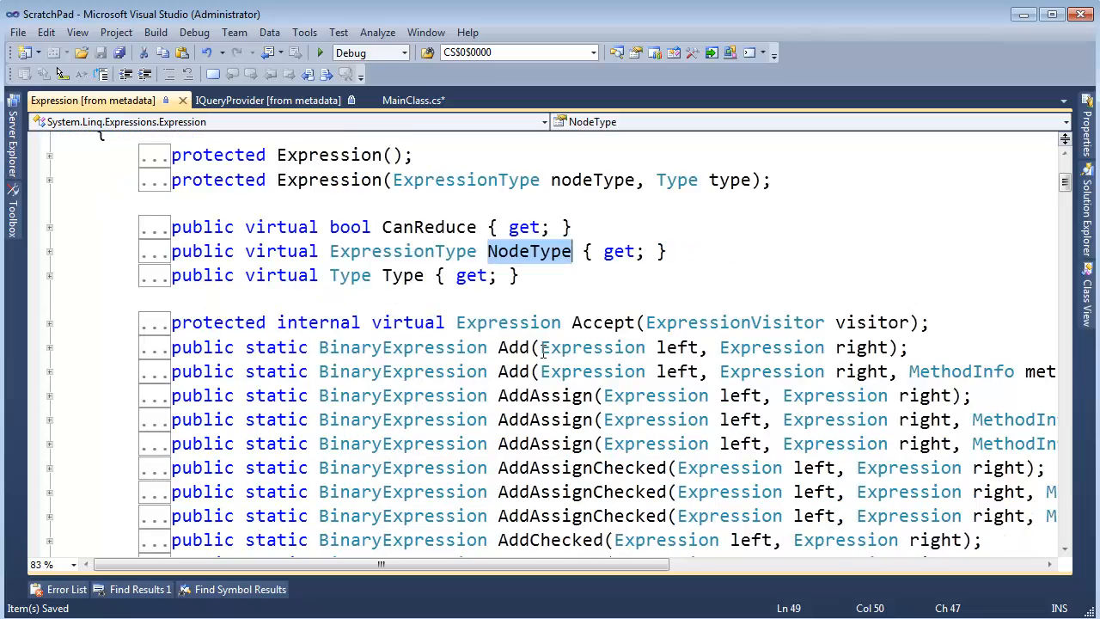
pyautogui.scroll(-3)
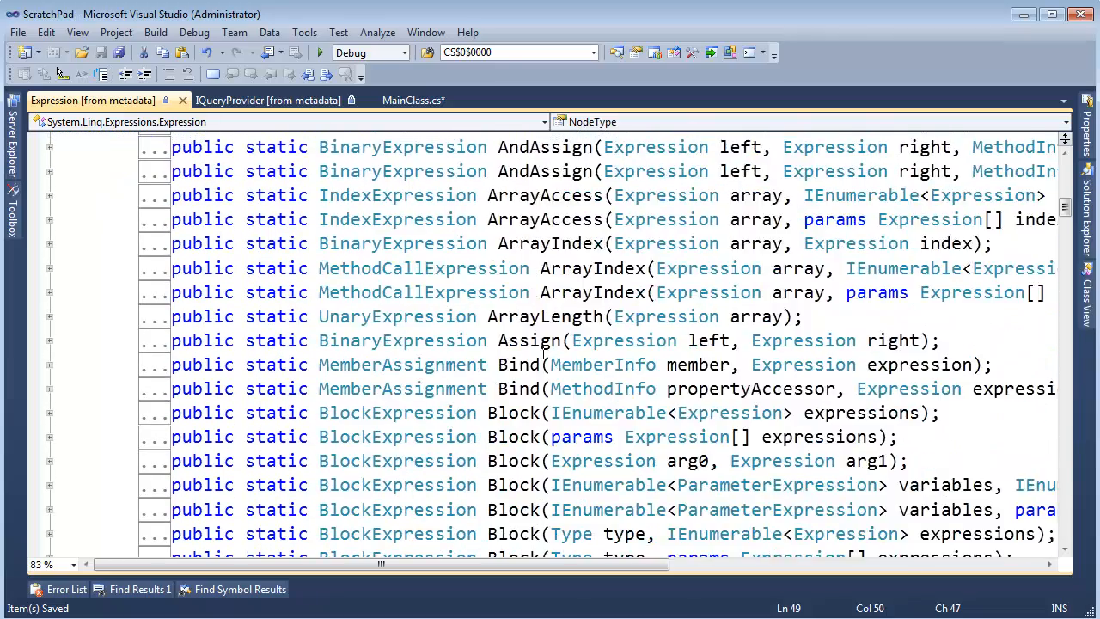
pyautogui.scroll(-3)
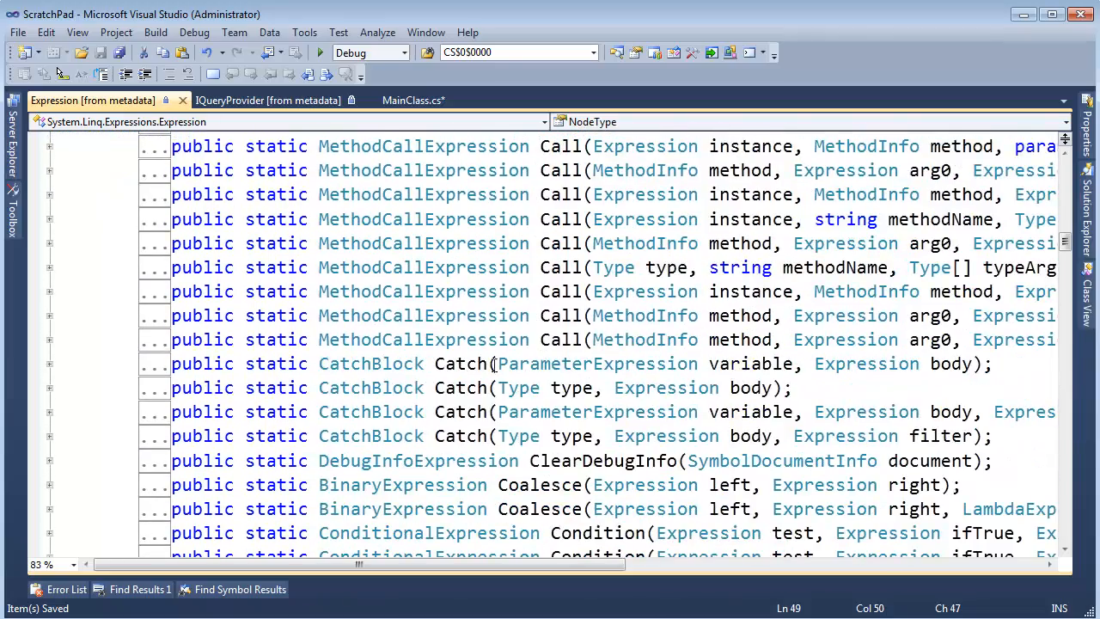
pyautogui.scroll(-3)
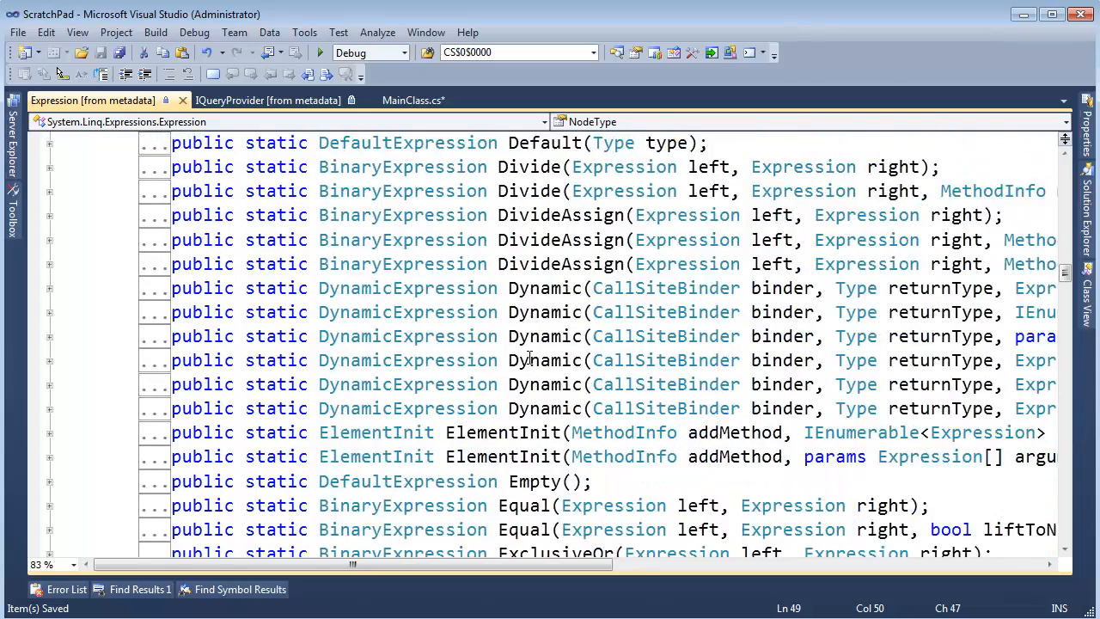
pyautogui.scroll(-3)
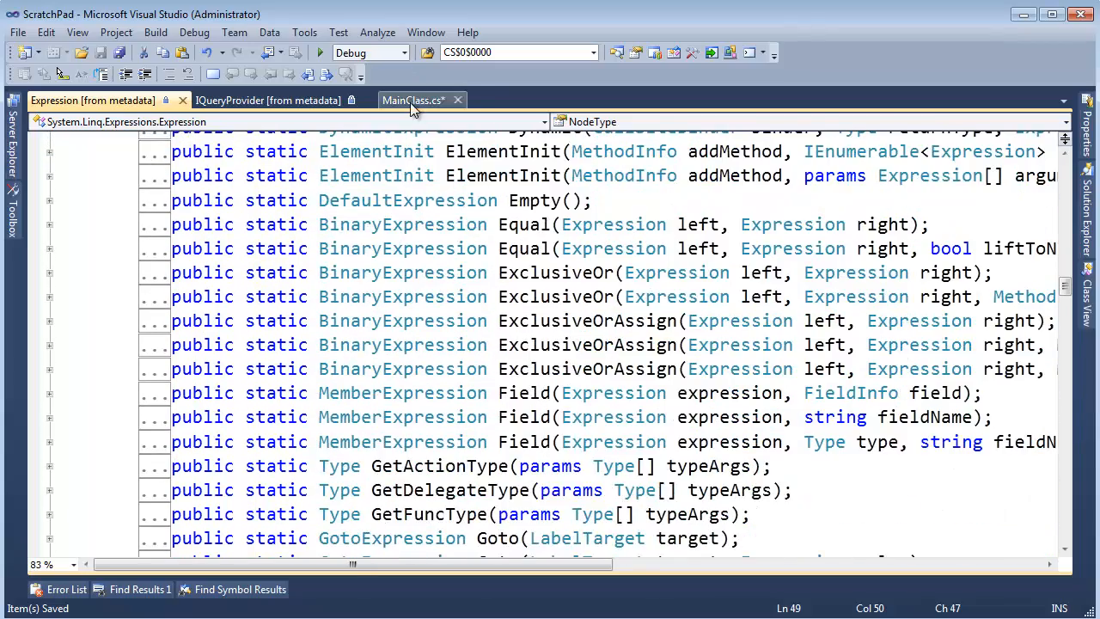
# - Back in MainClass.cs, try IntelliSense suggestions on Expression. such as cons and lam
pyautogui.click(413, 99)
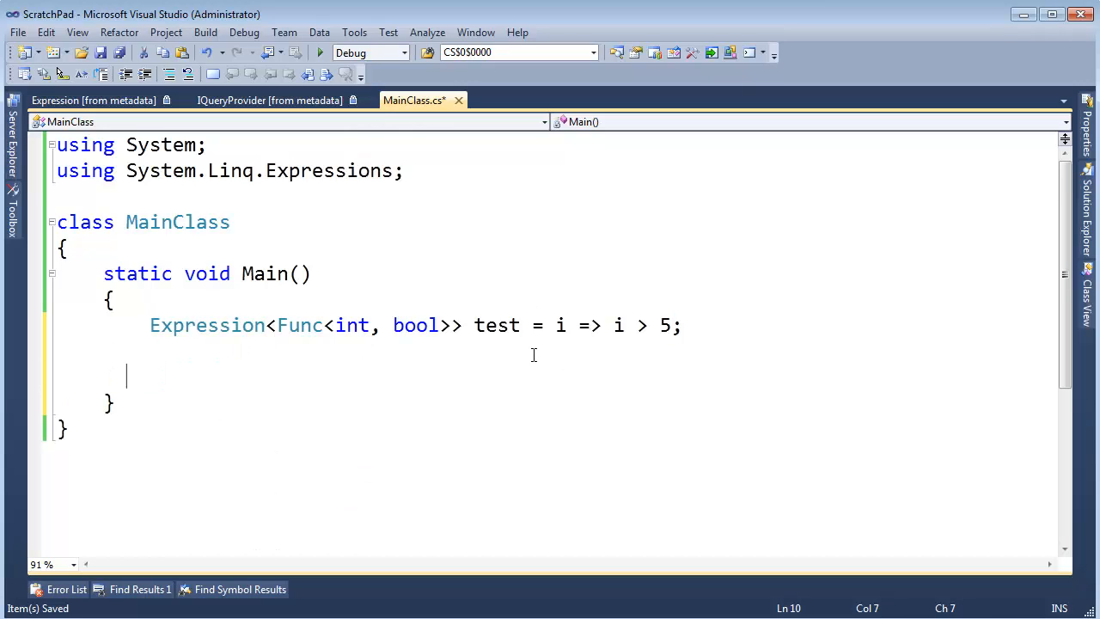
pyautogui.write('E')
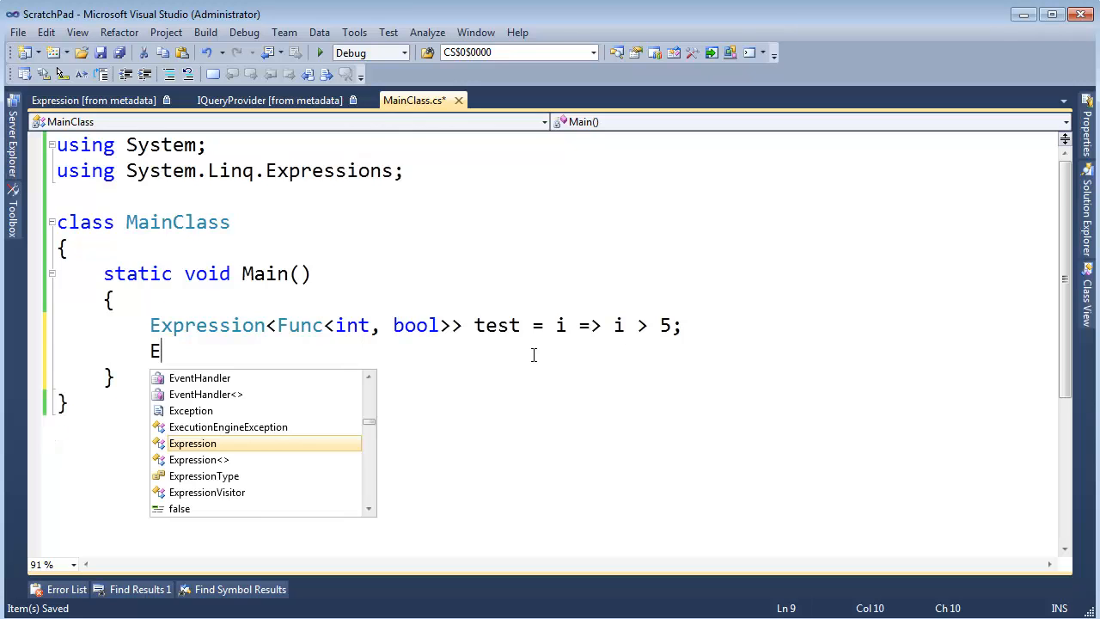
pyautogui.write('xpression.cons')
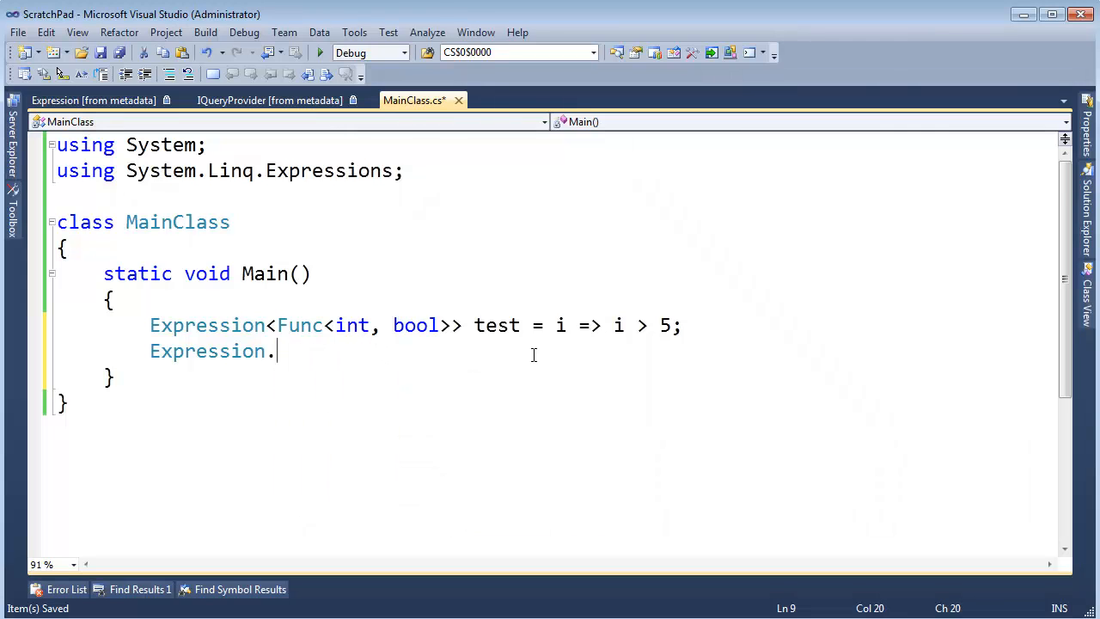
pyautogui.write('lam')
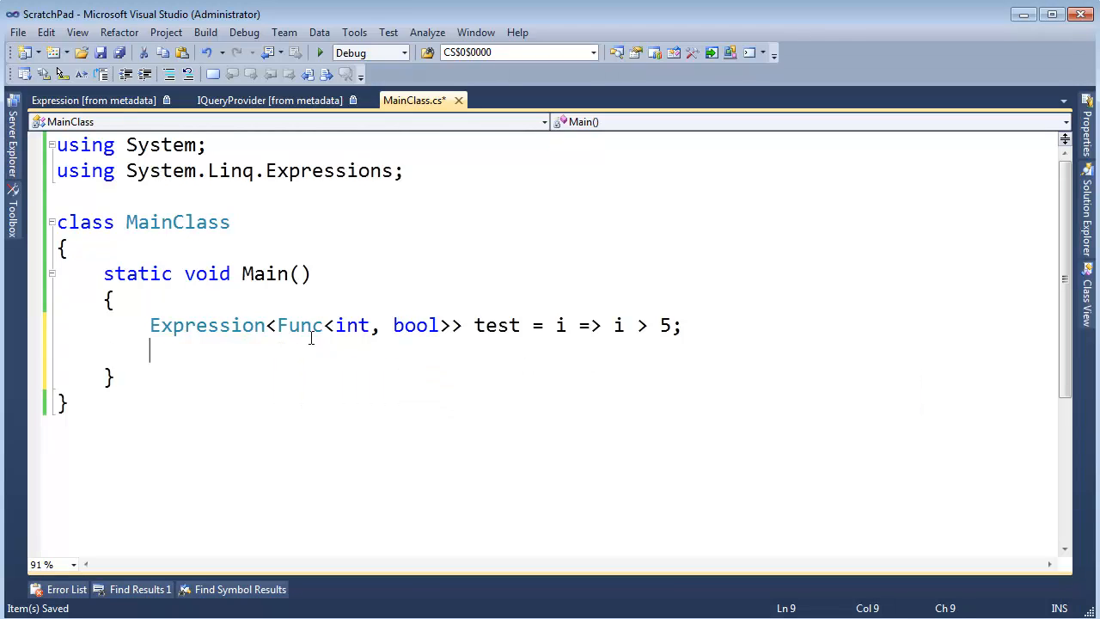
# - Retype the bare word Expression on the new line and select it
pyautogui.write('Expression')
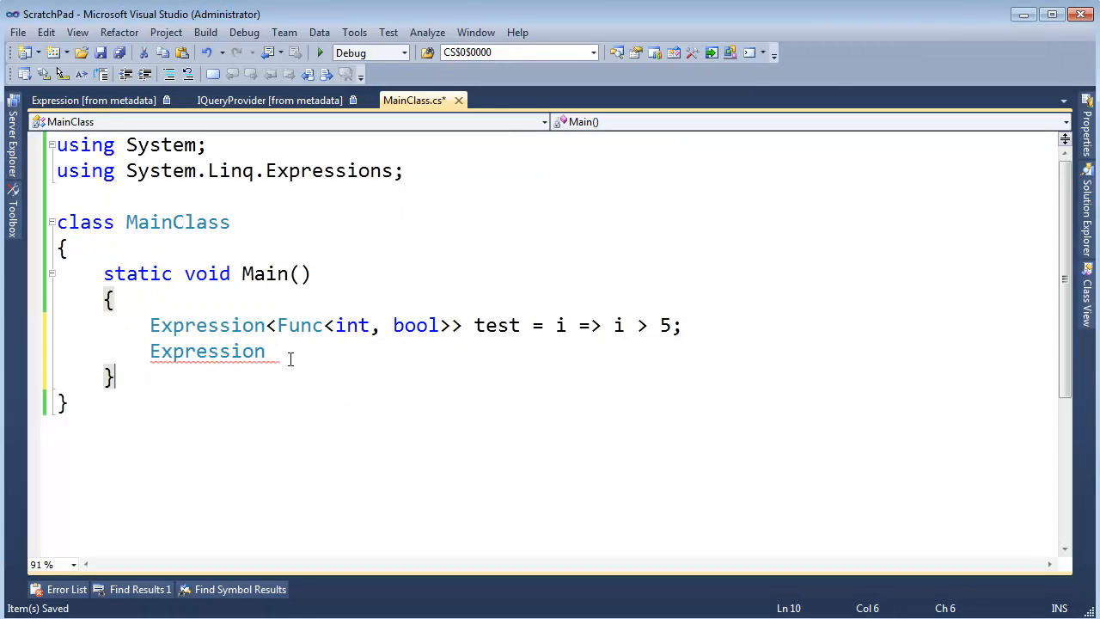
pyautogui.moveTo(150, 325); pyautogui.dragTo(290, 325)
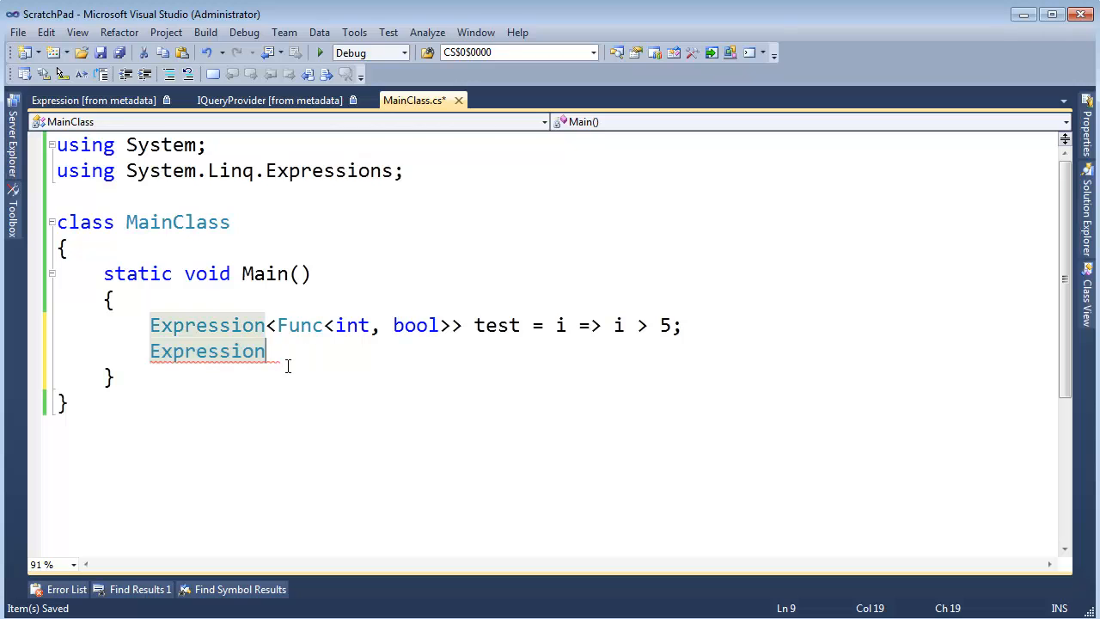
pyautogui.write('.')
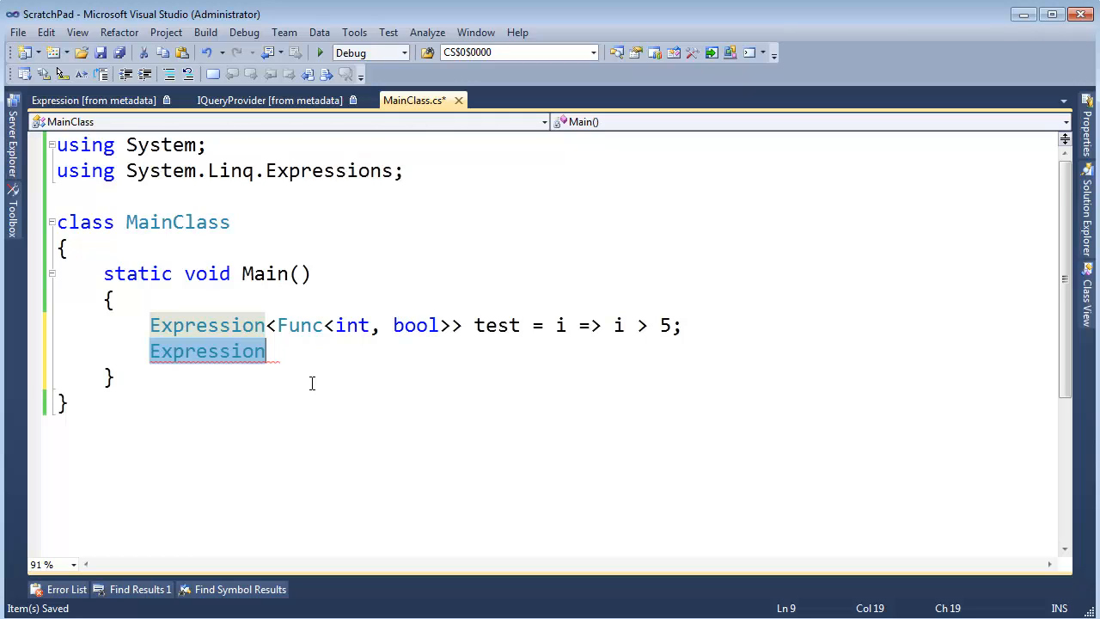
# - Write Expression.Constant(5, typeof(int)); on the second line of Main
pyautogui.write('.')
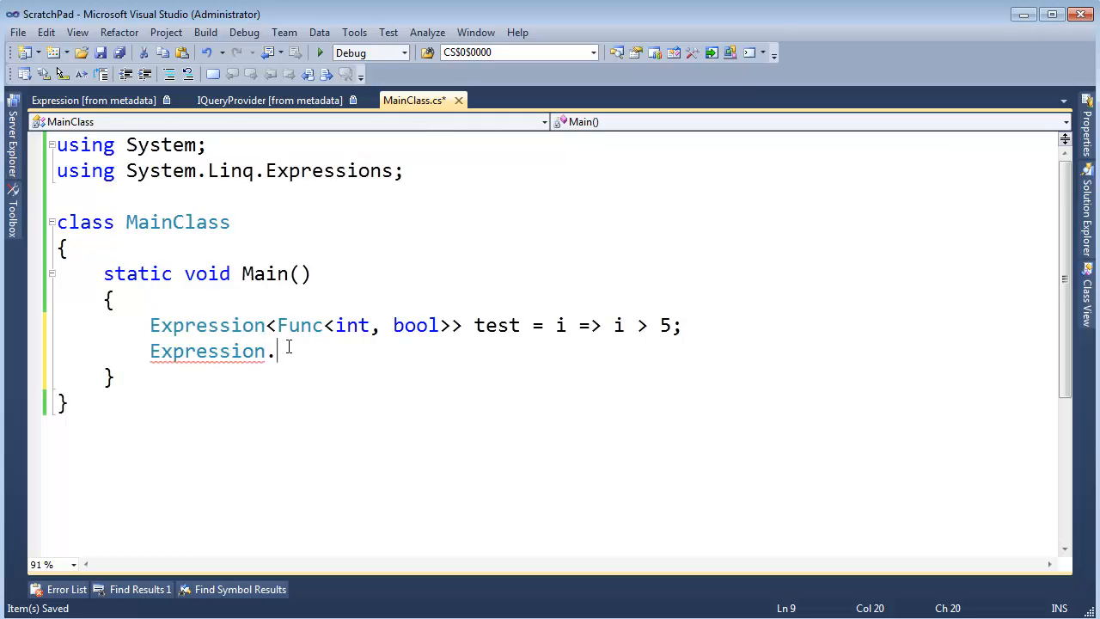
pyautogui.write('Constant(')
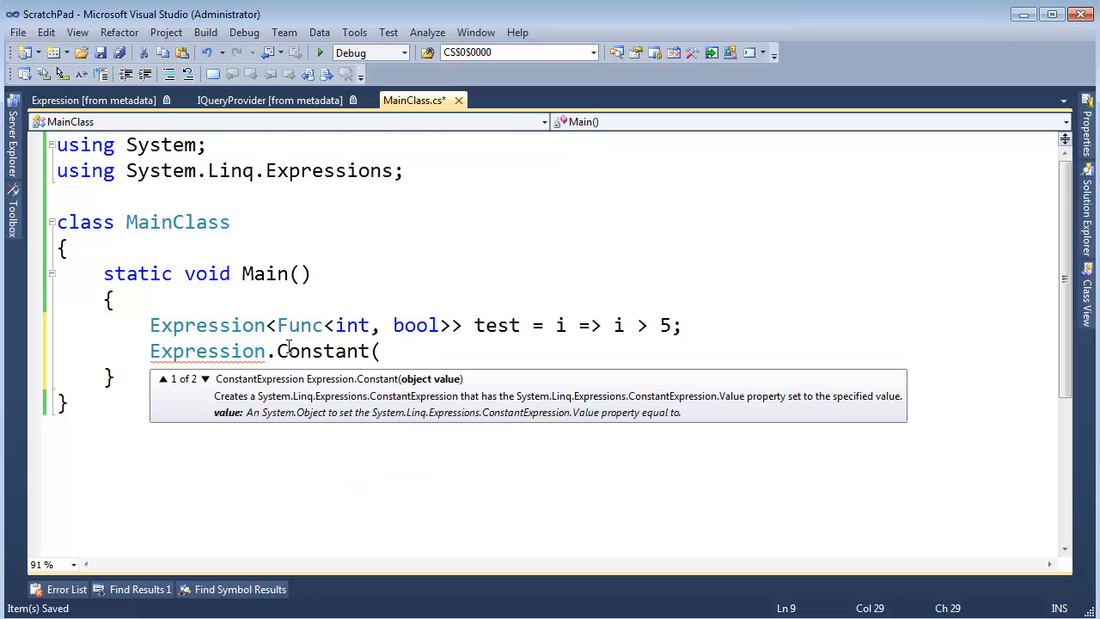
pyautogui.write('5, t')
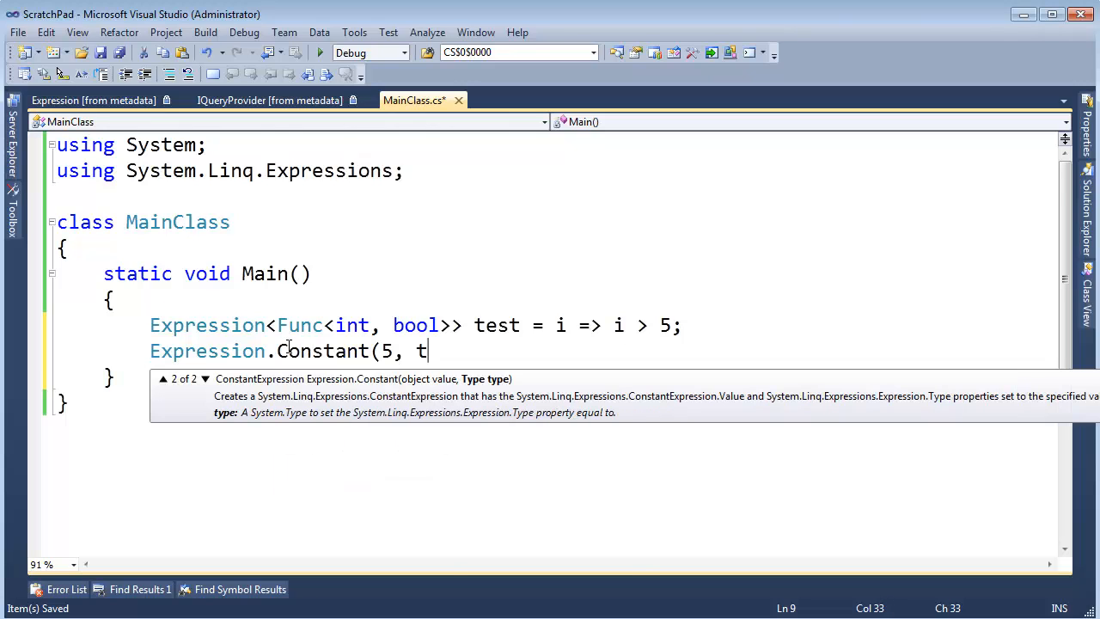
pyautogui.write('ypeof(int));')
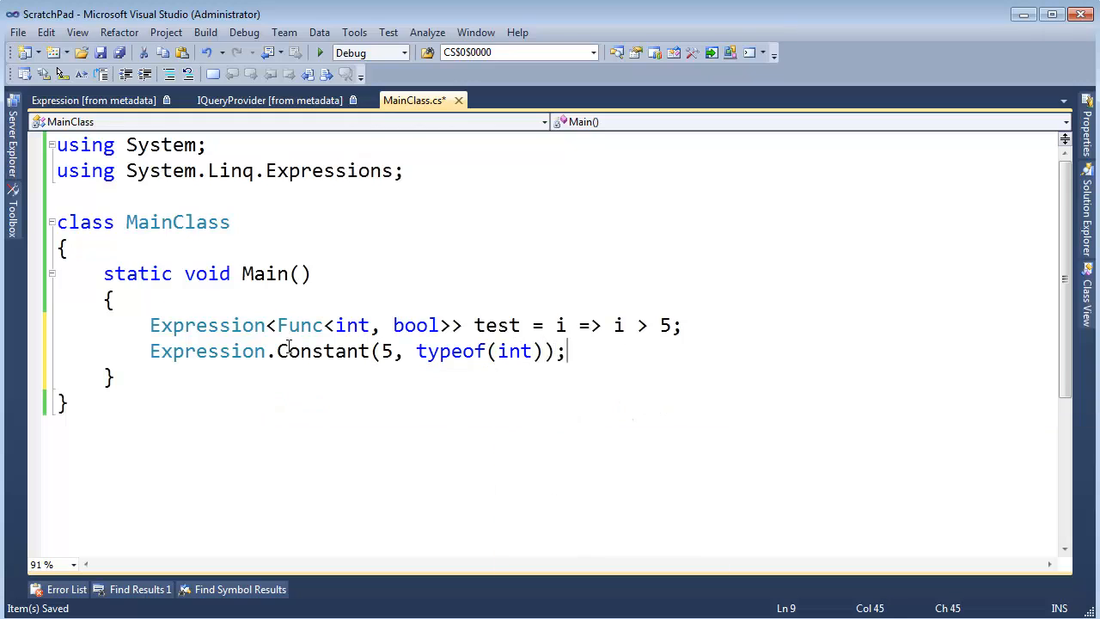
# - Open the ConstantExpression metadata and select its Expression base class
pyautogui.write('consta')
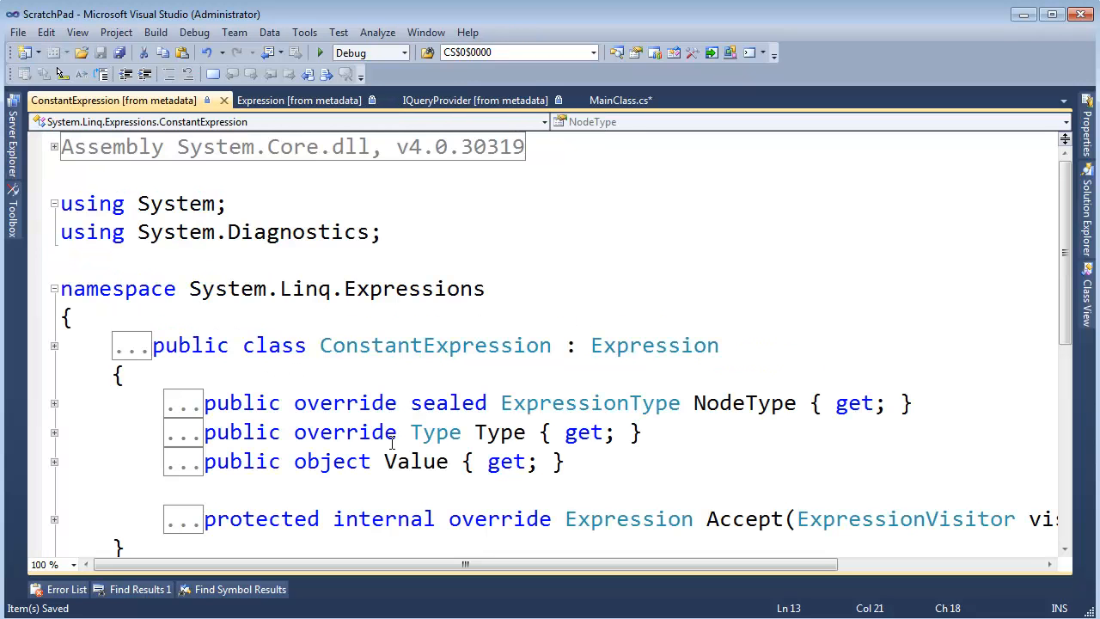
pyautogui.click(656, 345)
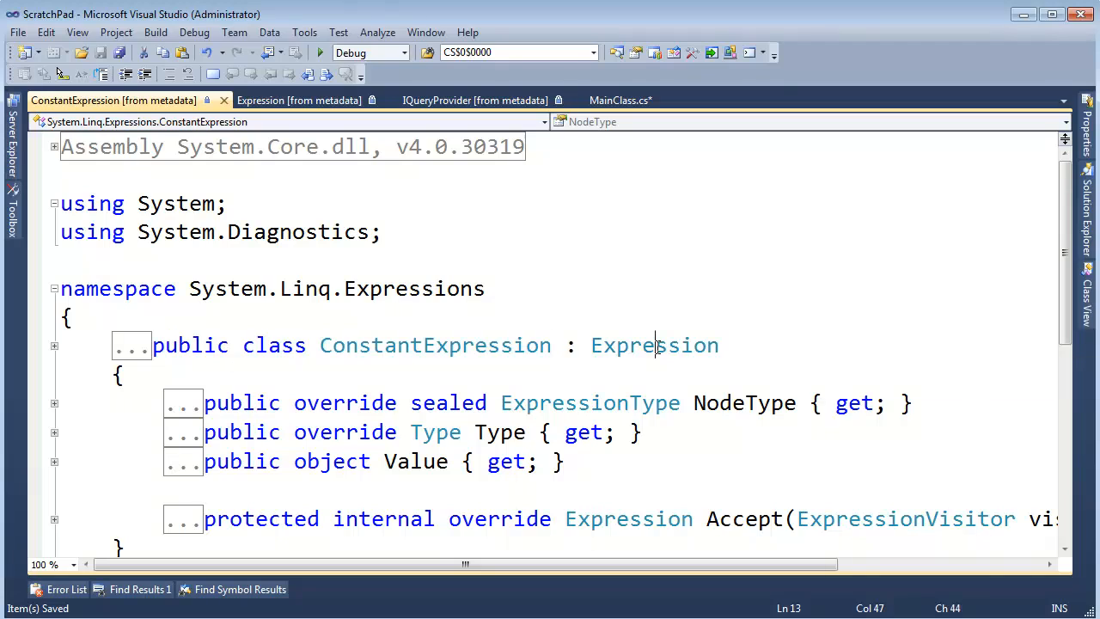
pyautogui.doubleClick(654, 344)
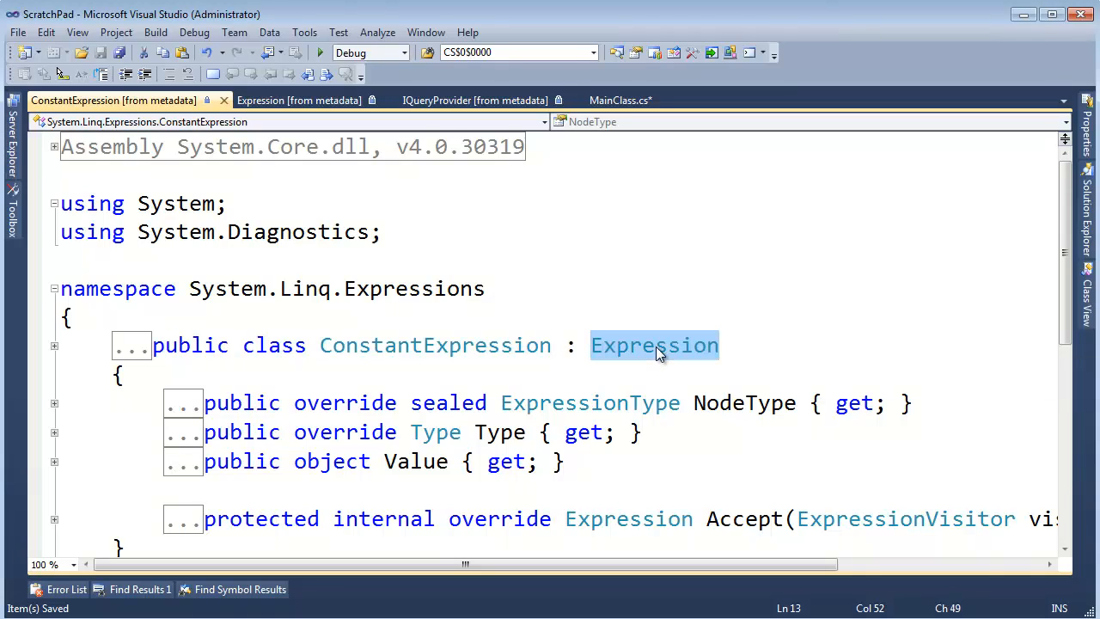
# - Declare ParameterExpression p; and check ParameterExpression and BinaryExpression metadata for the Expression base
pyautogui.click(620, 99)
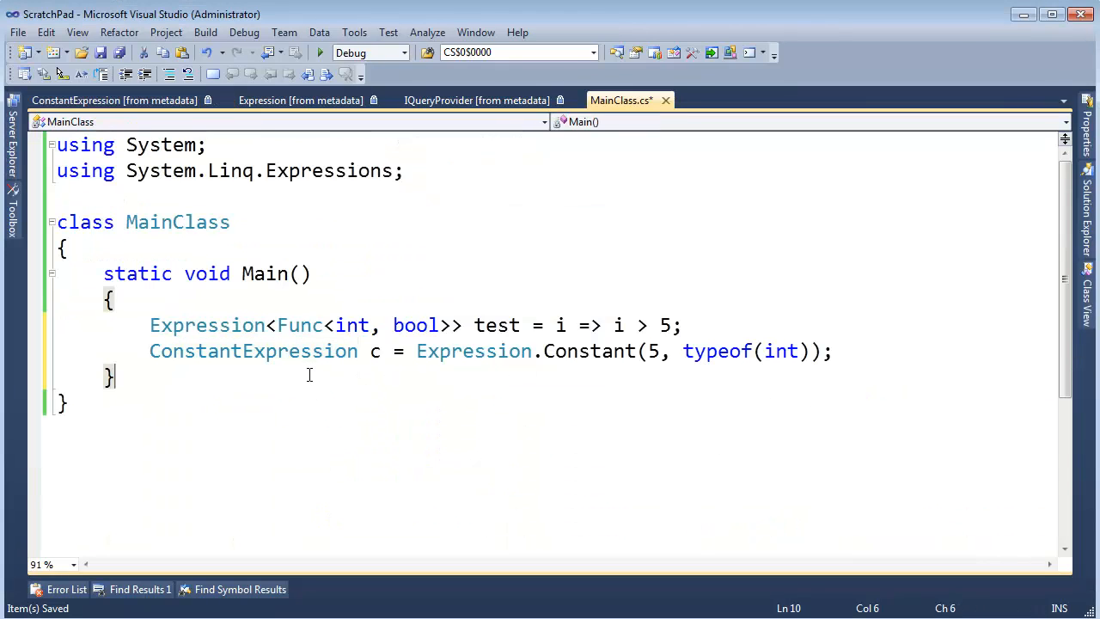
pyautogui.write('ParameterExpression')
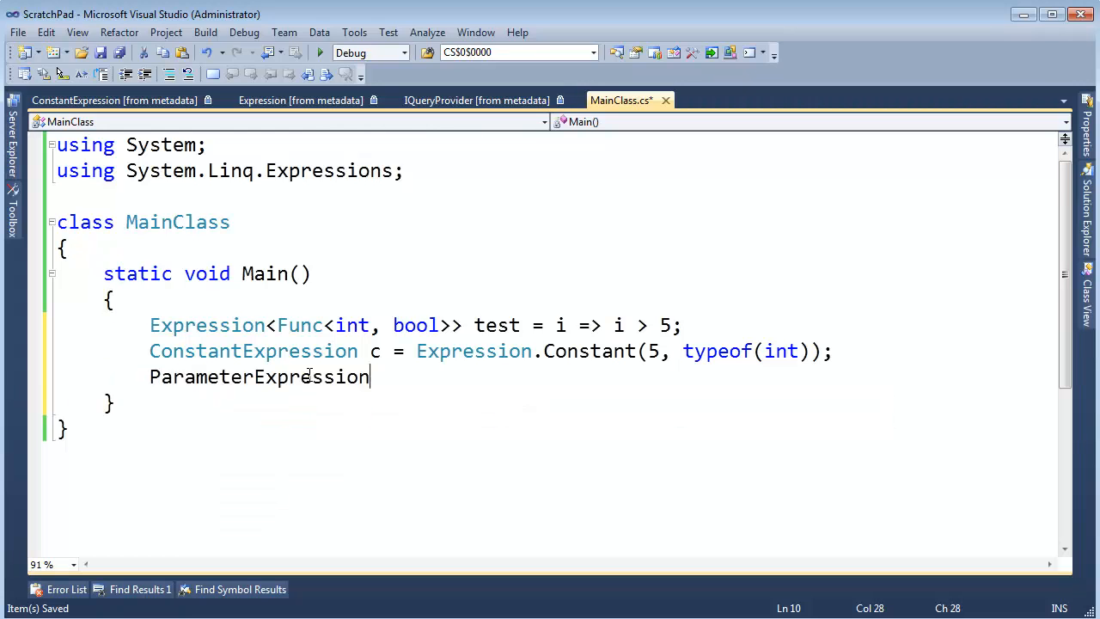
pyautogui.write('p;')
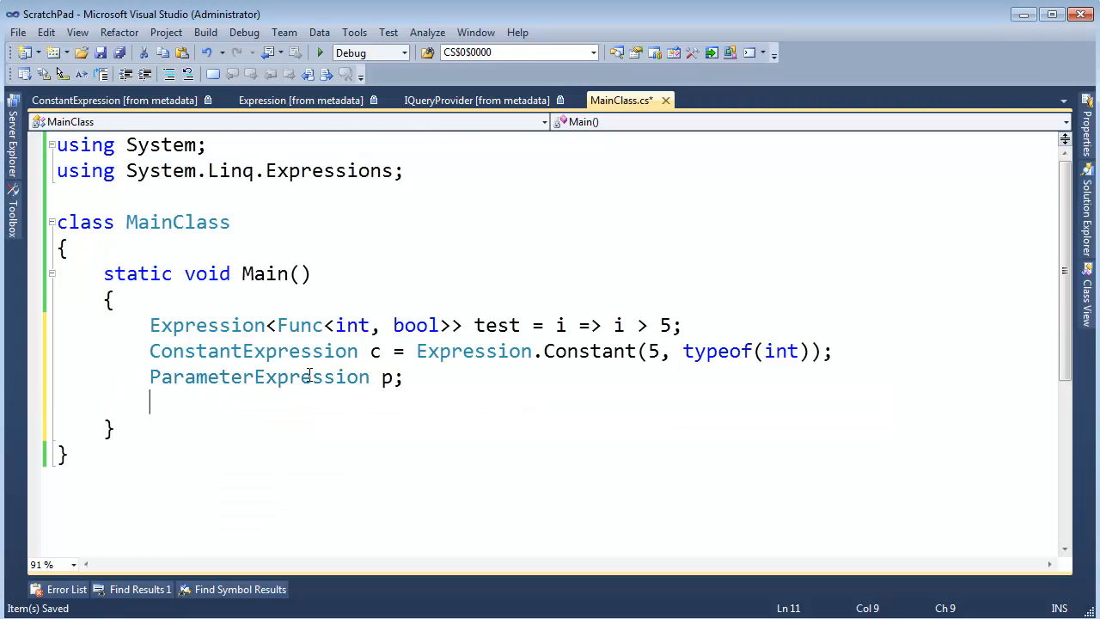
pyautogui.write('binary')
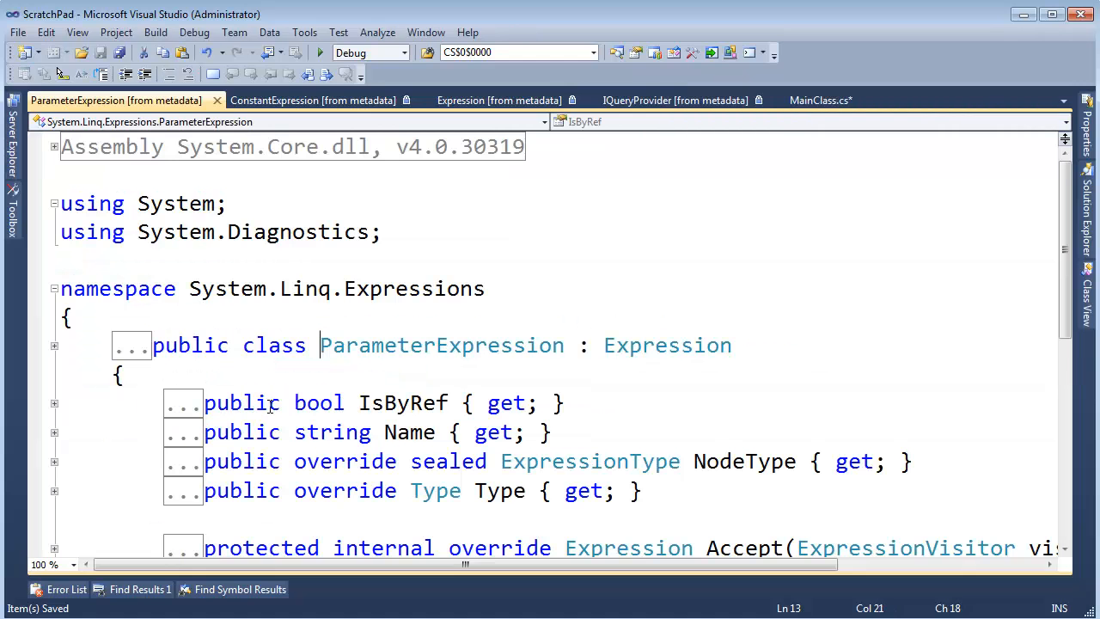
pyautogui.doubleClick(667, 345)
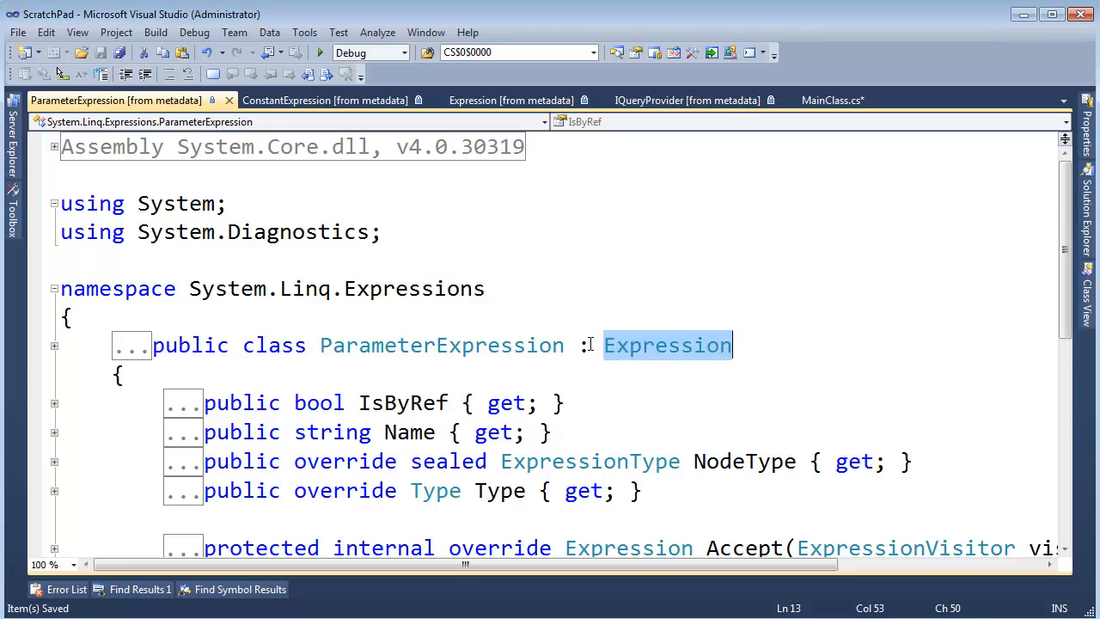
pyautogui.click(832, 100)
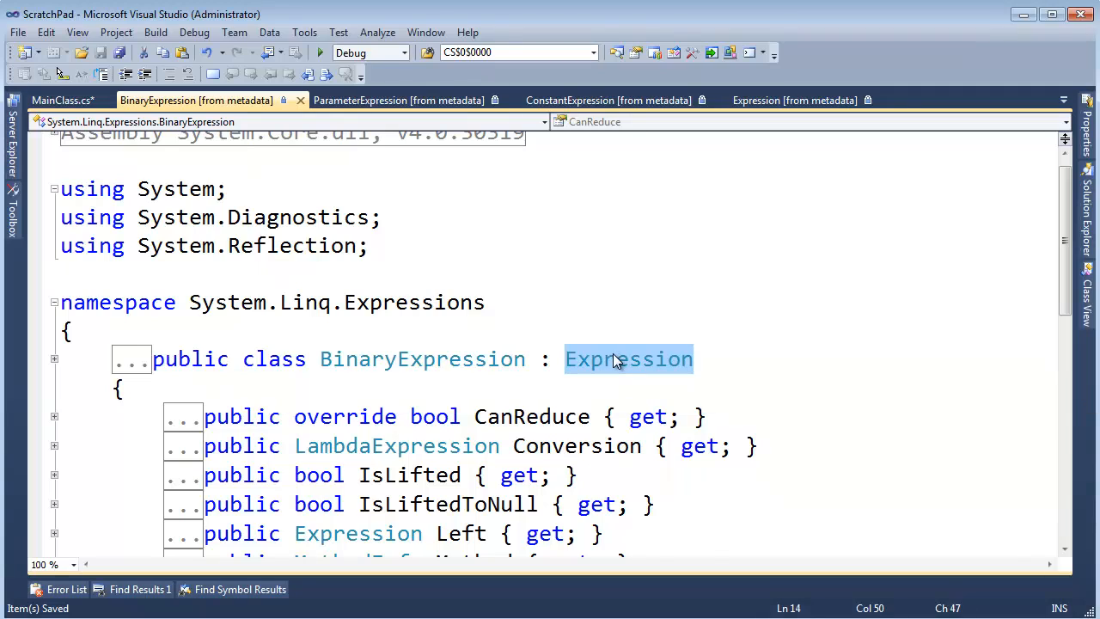
pyautogui.click(60, 100)
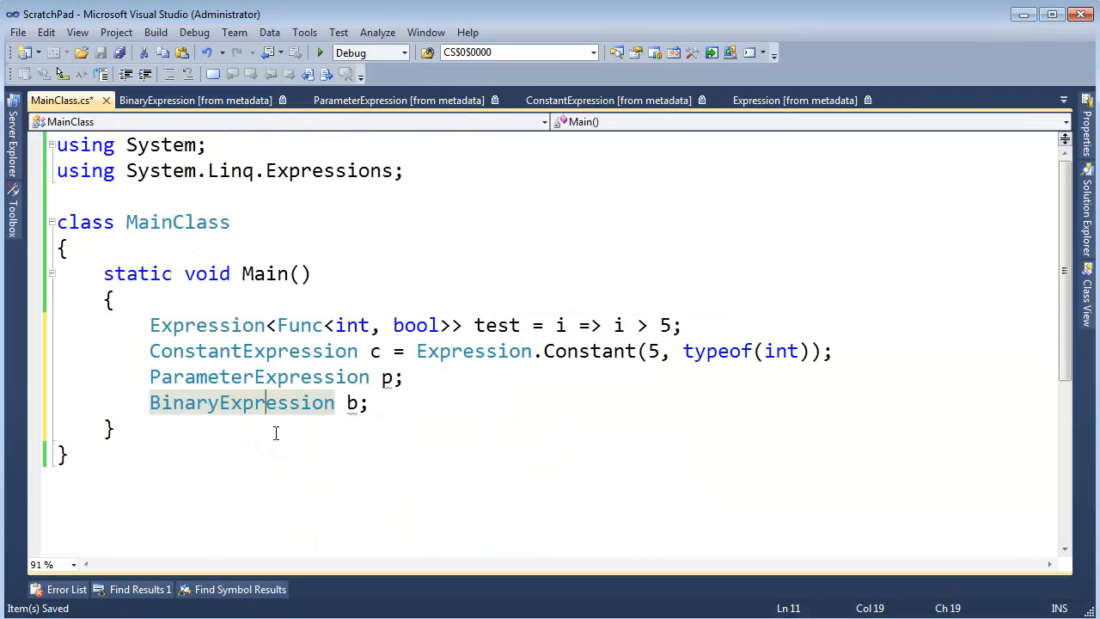
# - Add Console.WriteLine(c.Type) and (c.NodeType), declare BinaryExpression b;, and pick NodeType to inspect
pyautogui.write('c.Type);')
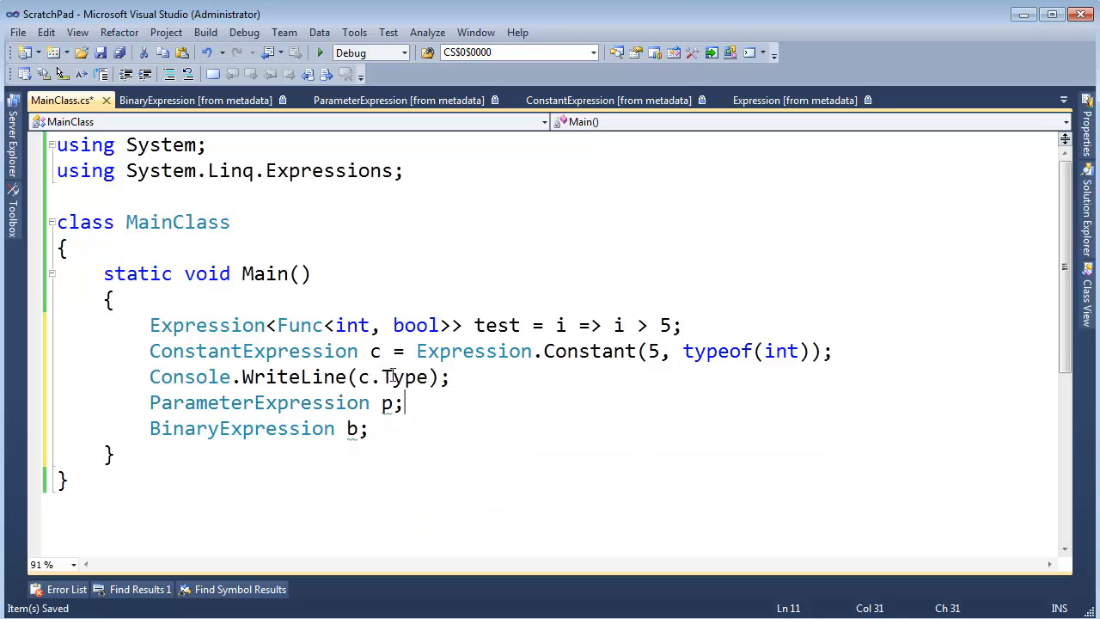
pyautogui.write('c')
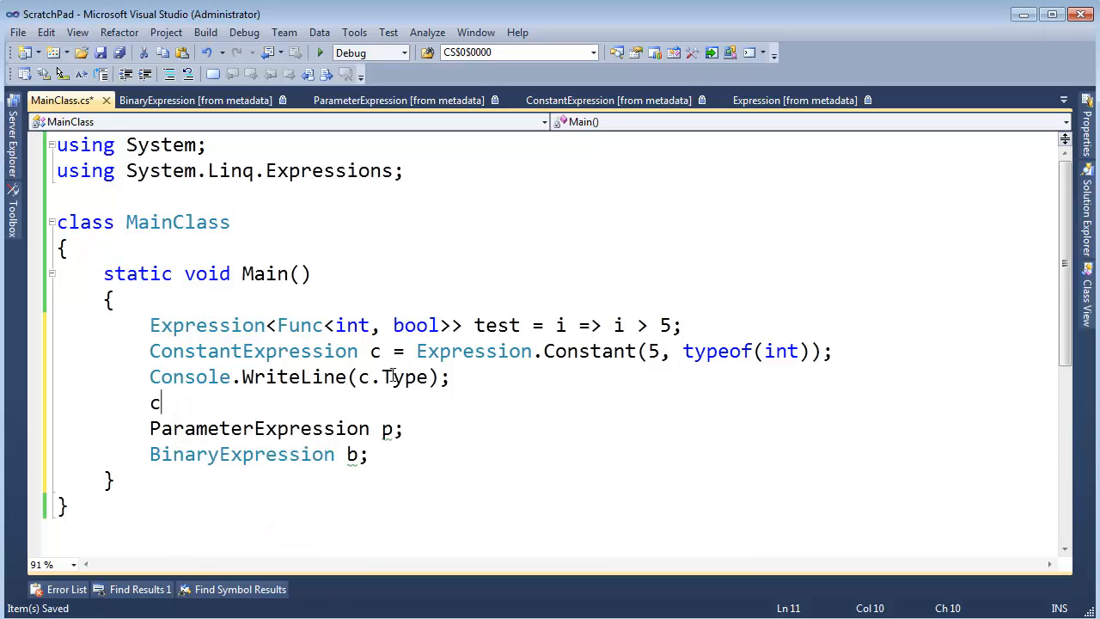
pyautogui.write('Console.WriteLine(c.no')
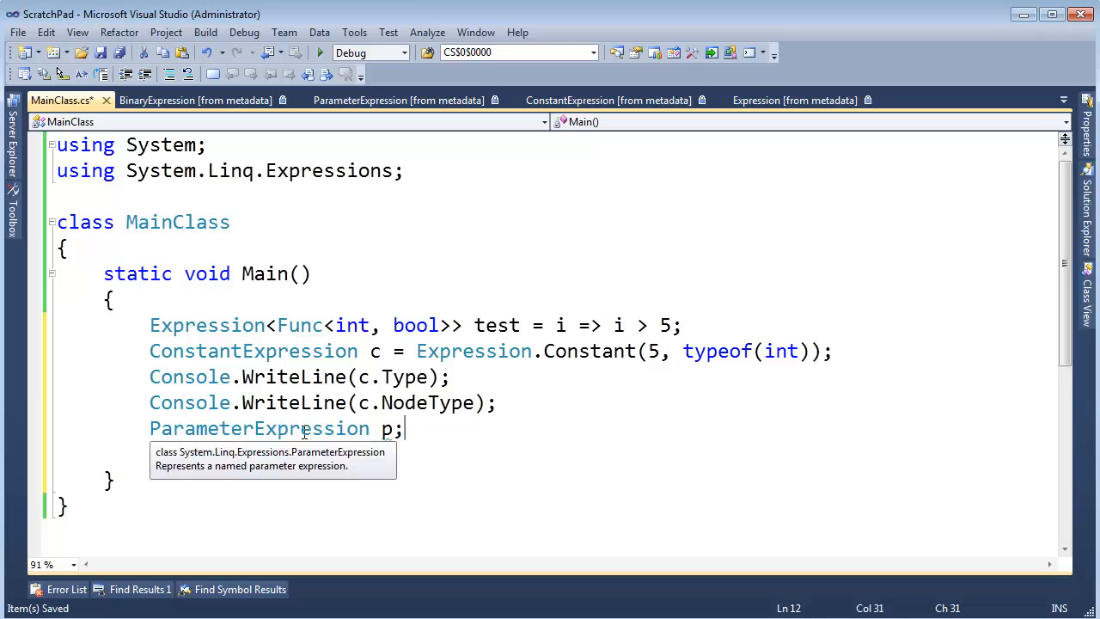
pyautogui.write('BinaryExpression b;')
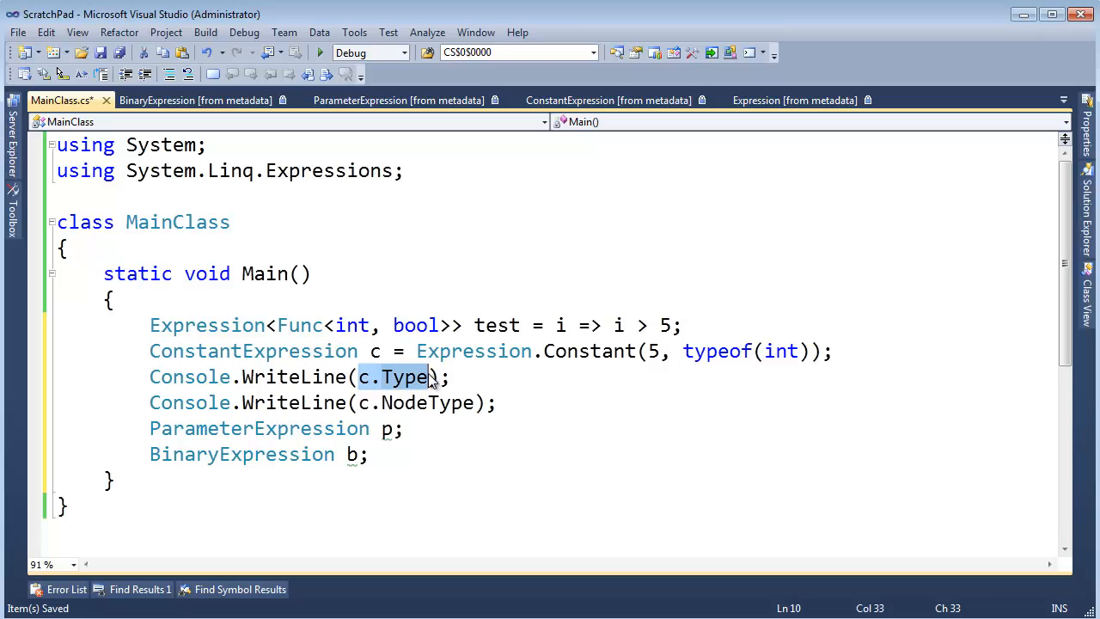
pyautogui.moveTo(395, 410)
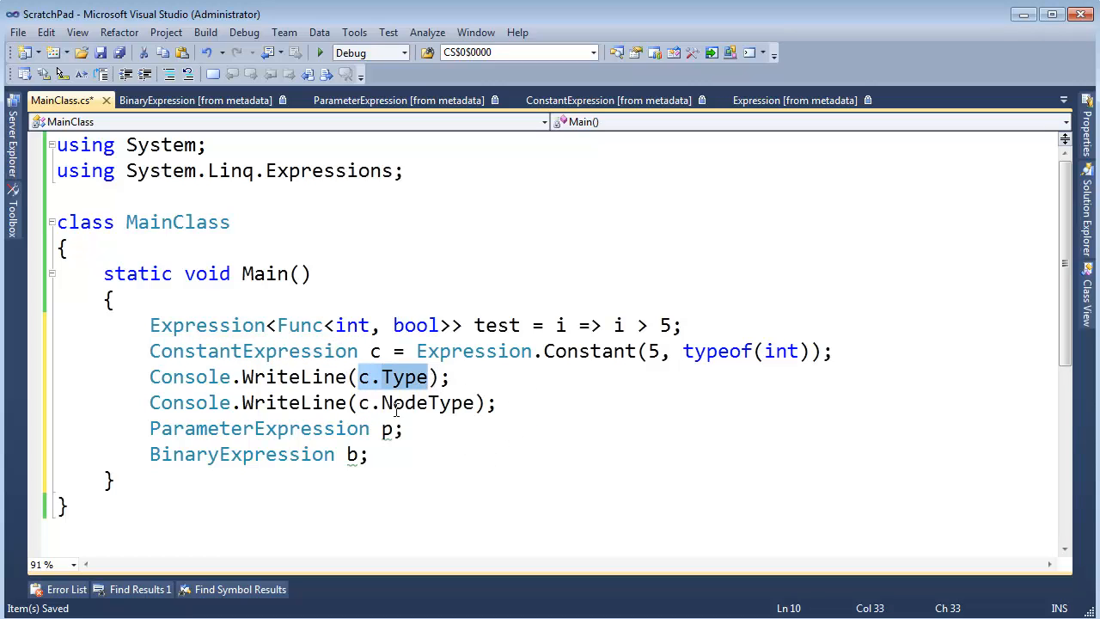
pyautogui.click(453, 402)
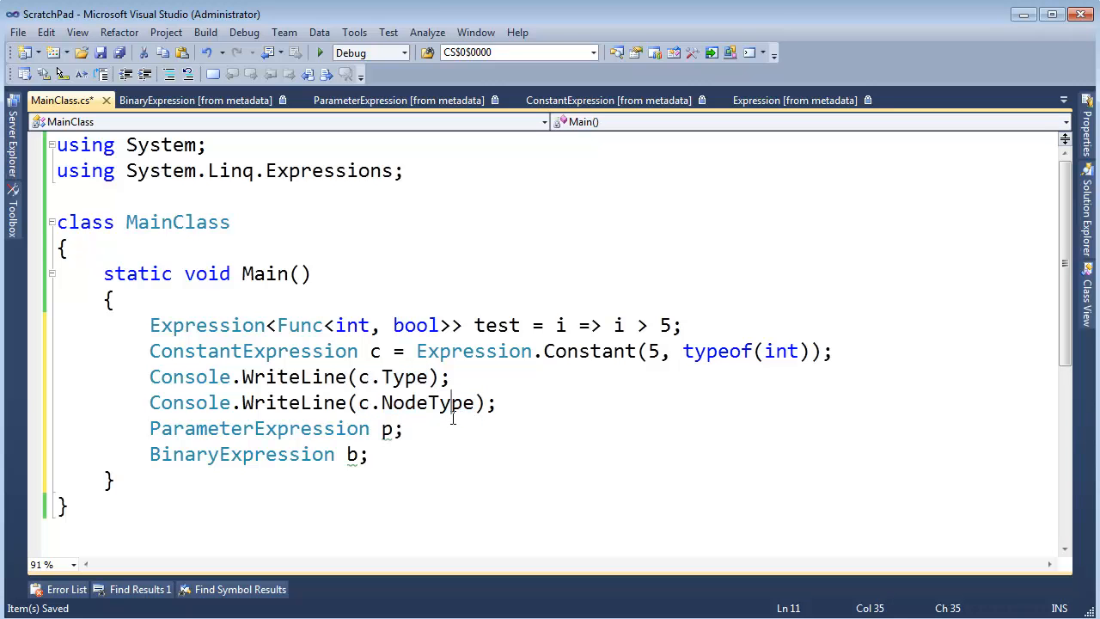
pyautogui.click(607, 100)
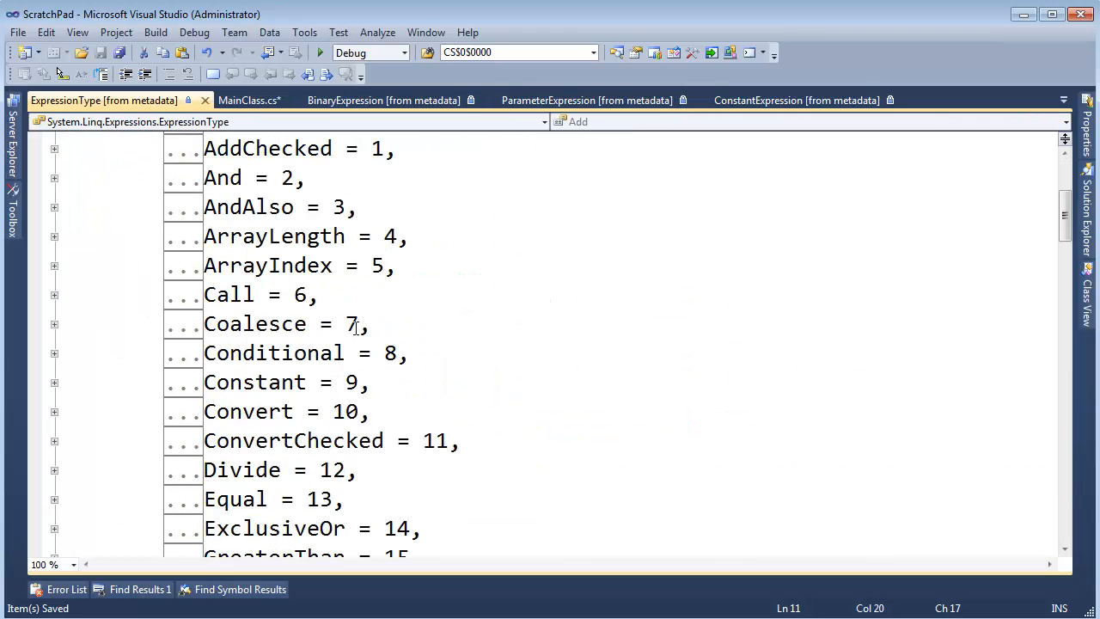
# - Scroll the ExpressionType enum members from AddChecked to Assign, then return to MainClass.cs
pyautogui.scroll(-3)
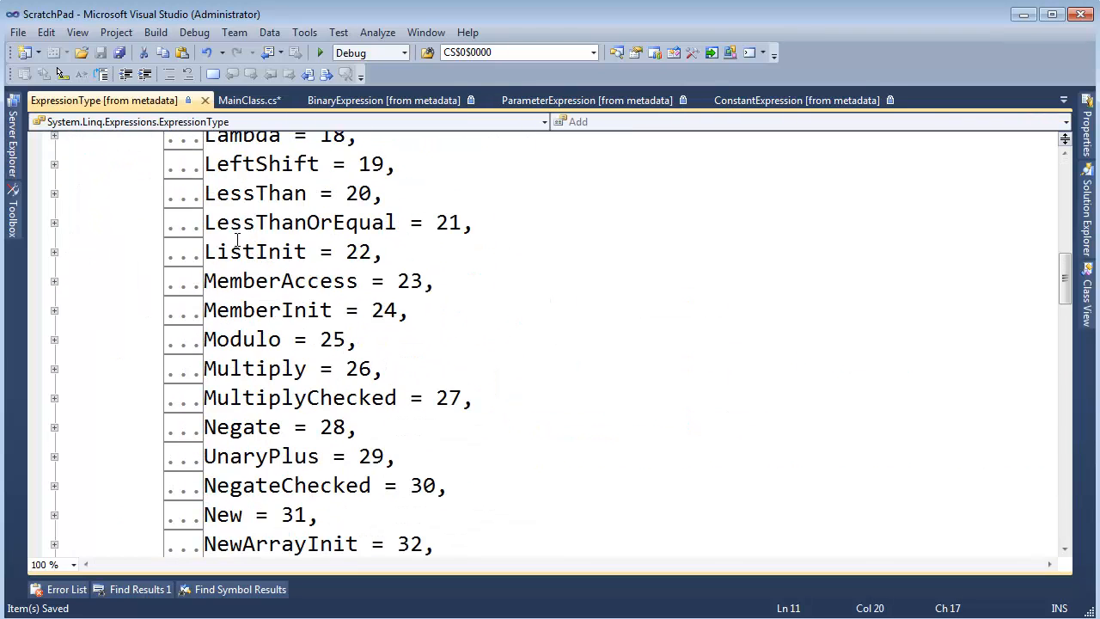
pyautogui.scroll(-3)
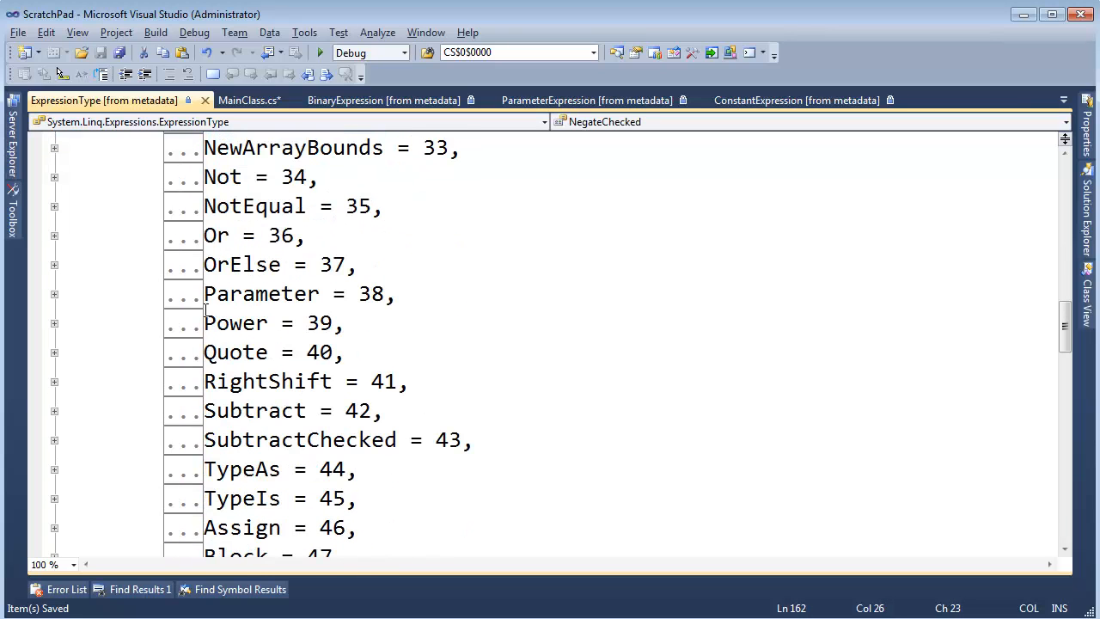
pyautogui.click(249, 99)
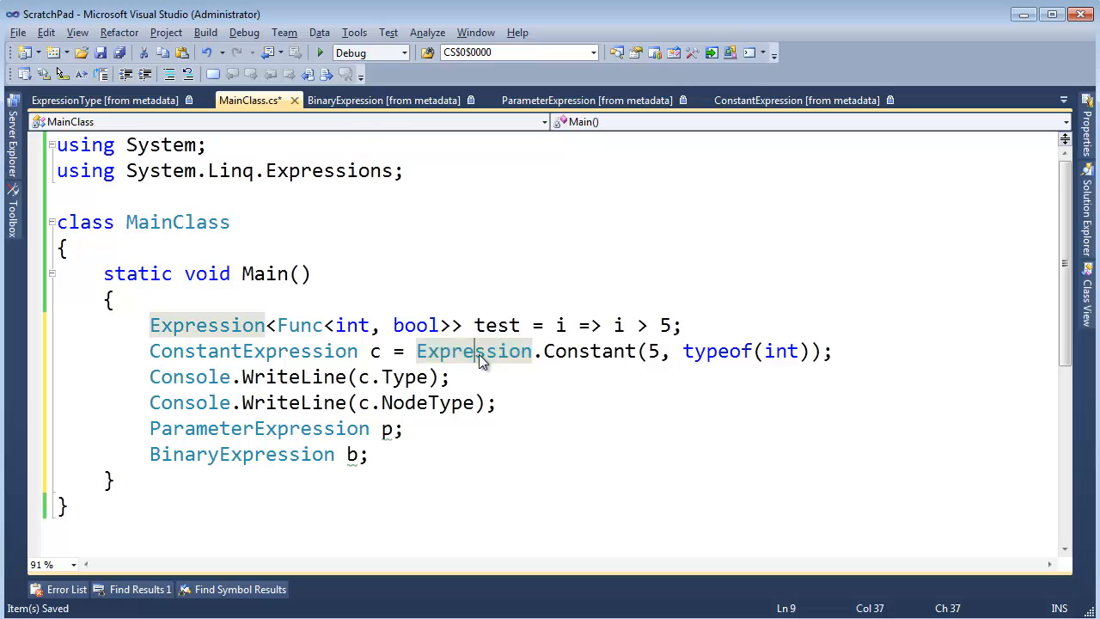
# - Remove the Console.WriteLine lines and retype Expression in Expression.Constant, leaving c, p, b declared
pyautogui.doubleClick(473, 350)
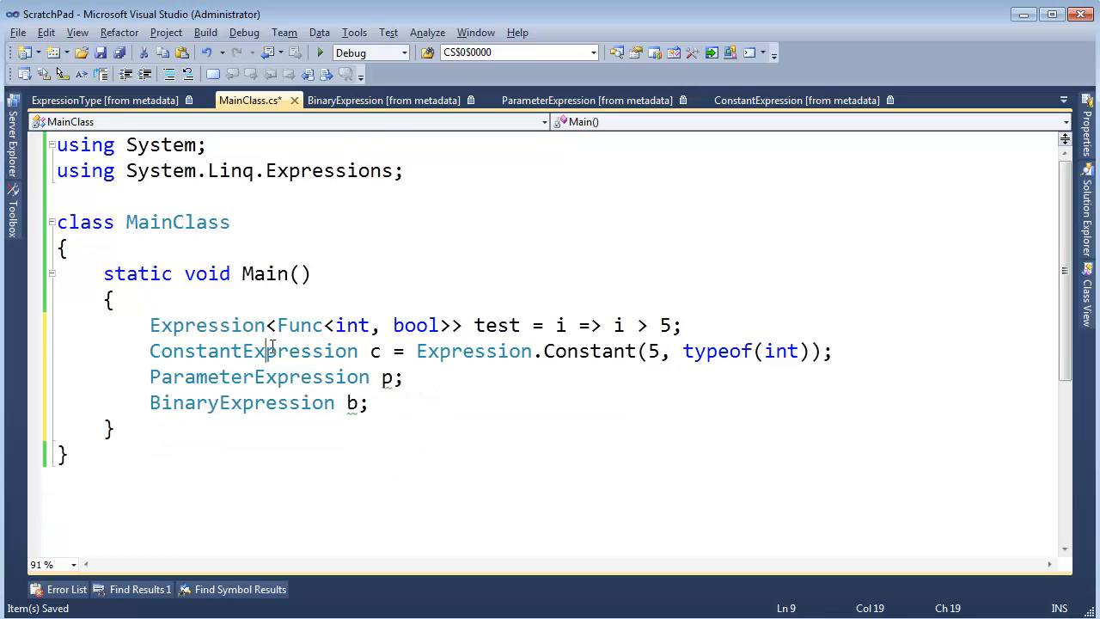
pyautogui.doubleClick(241, 402)
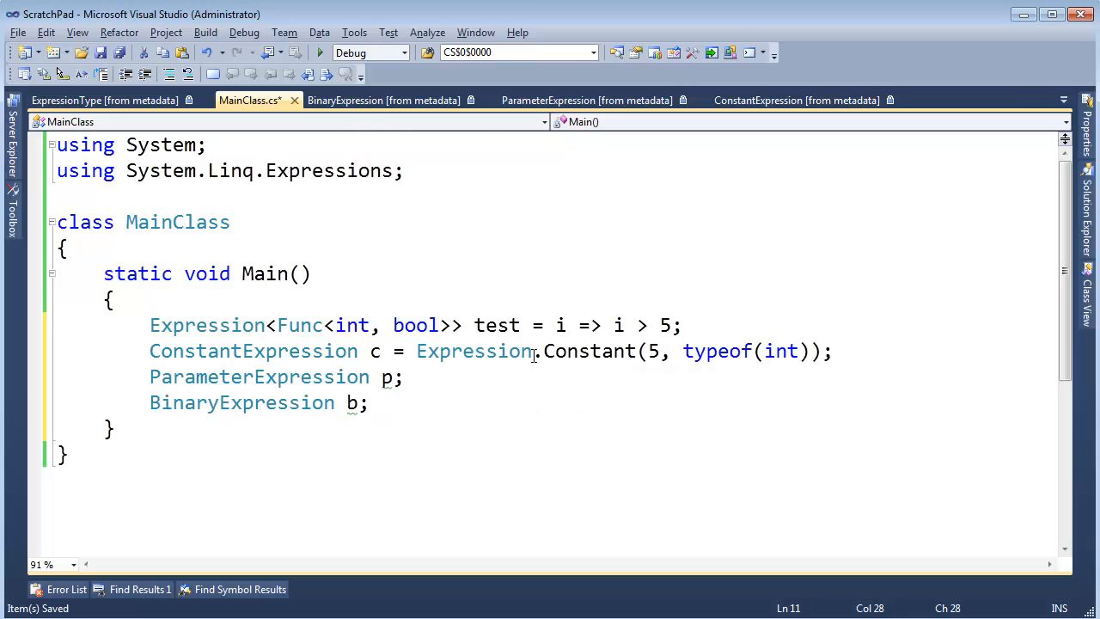
pyautogui.click(713, 403)
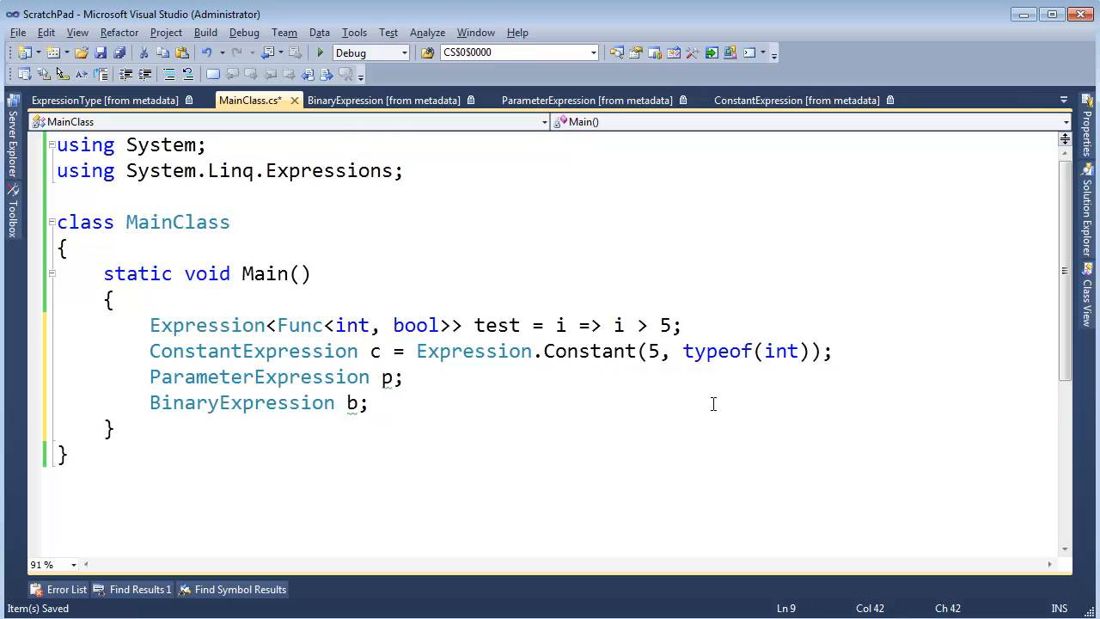
pyautogui.write('.')
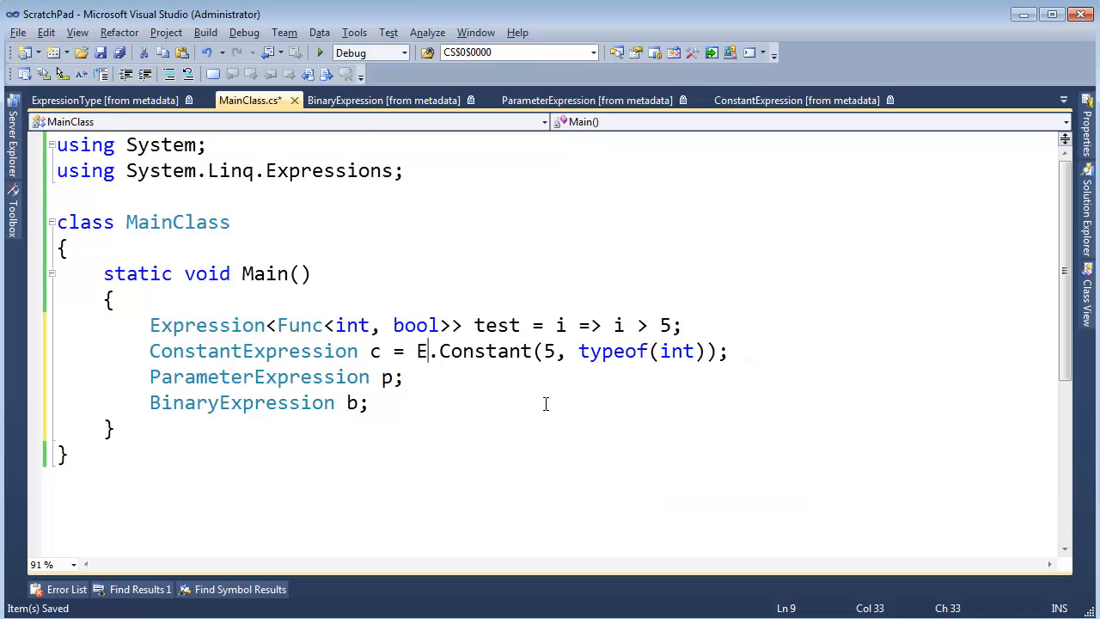
pyautogui.write('xpression')
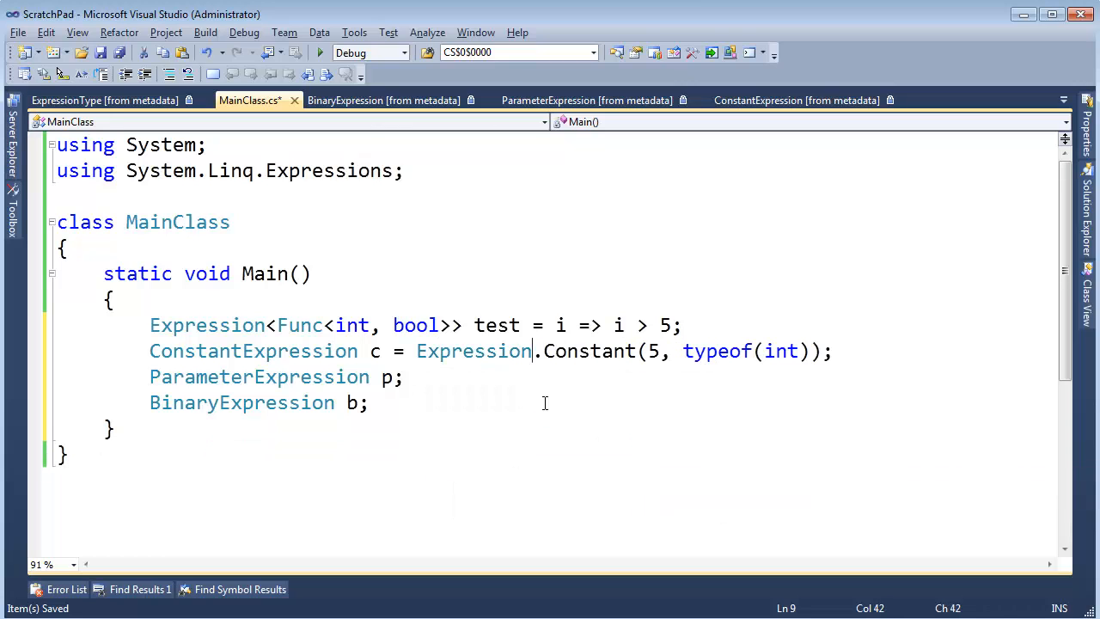